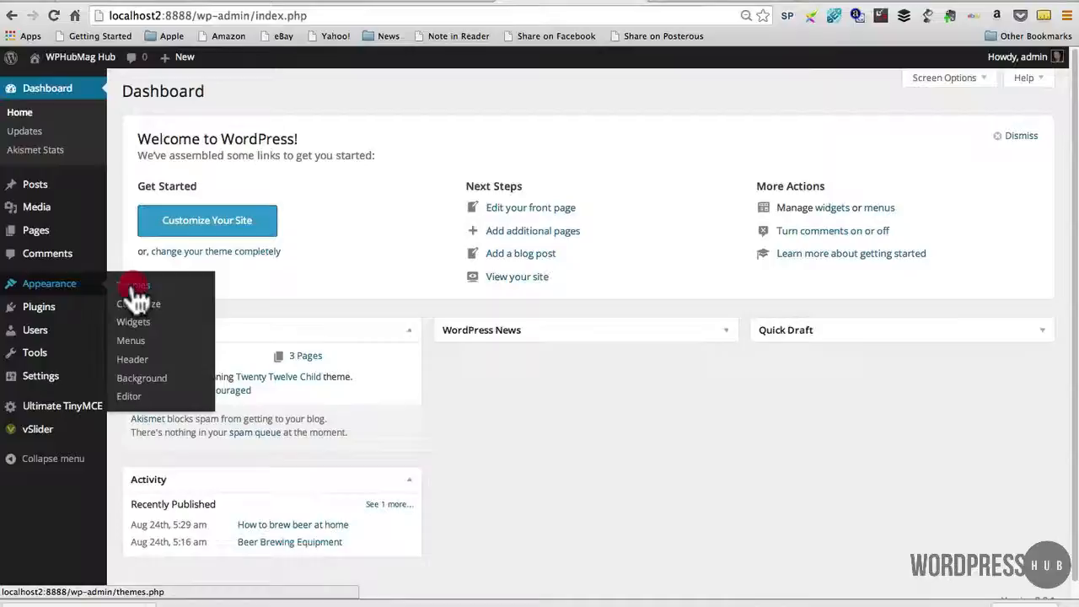
Step: Show the installed Themes screen, then the older WordPress 3.6.1 install's themes page for comparison
left_click(135, 285)
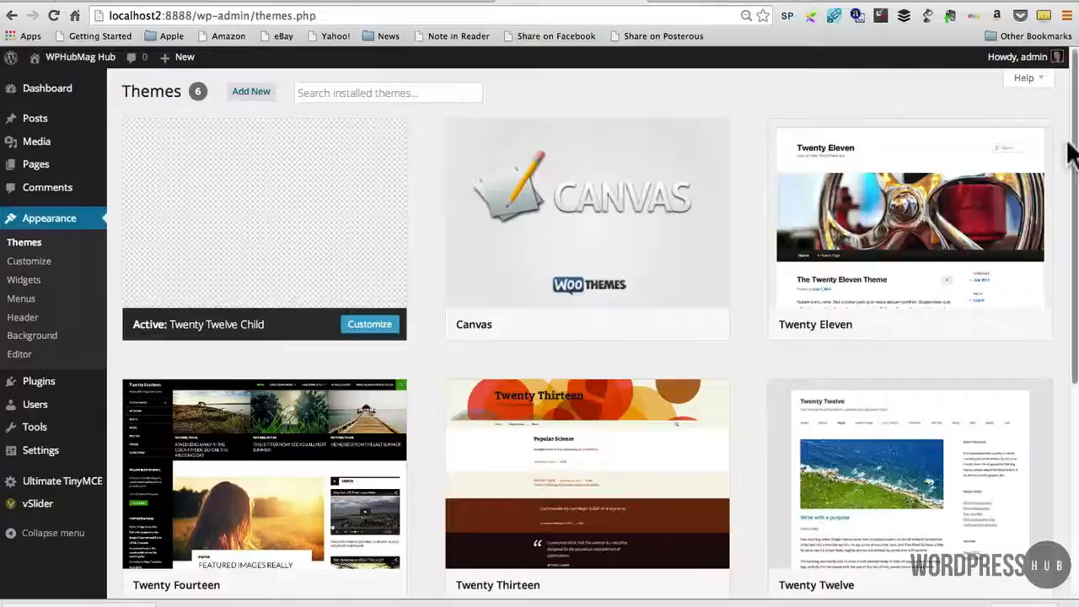
left_click(47, 88)
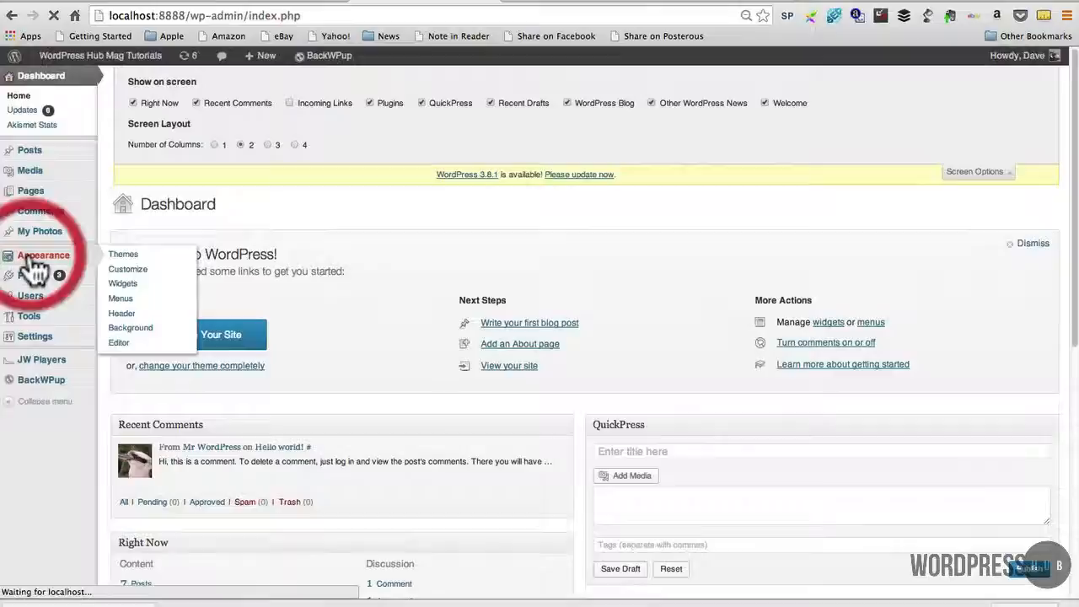
left_click(123, 253)
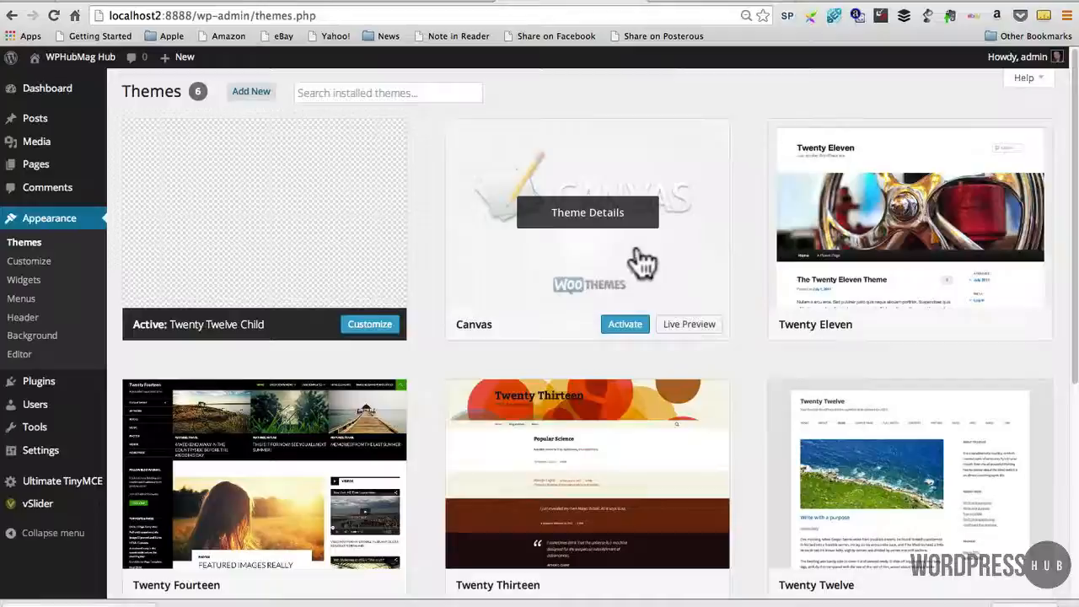
mouse_move(594, 233)
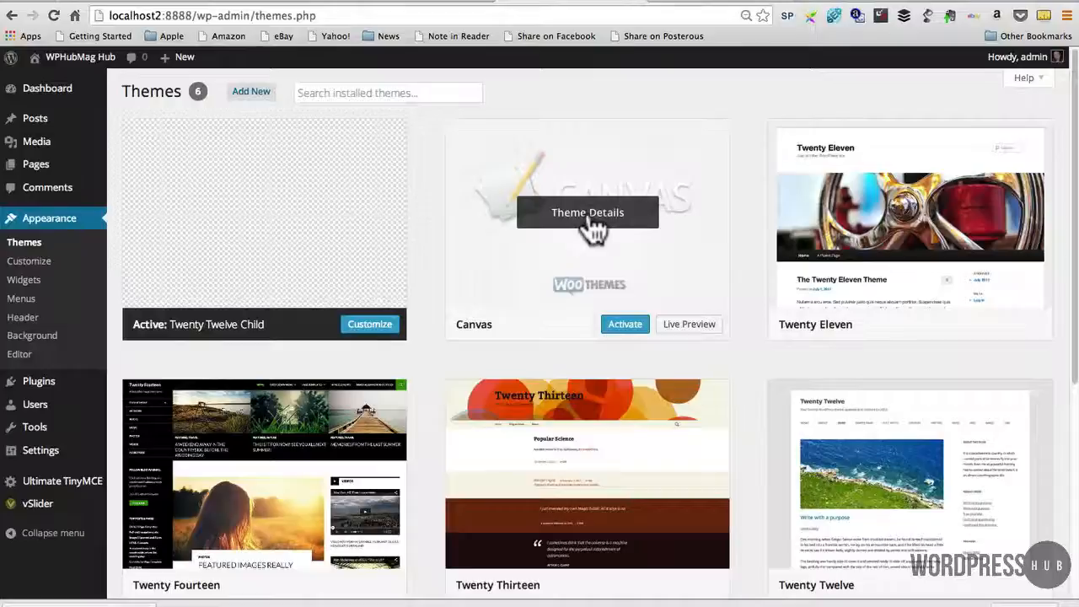
mouse_move(263, 490)
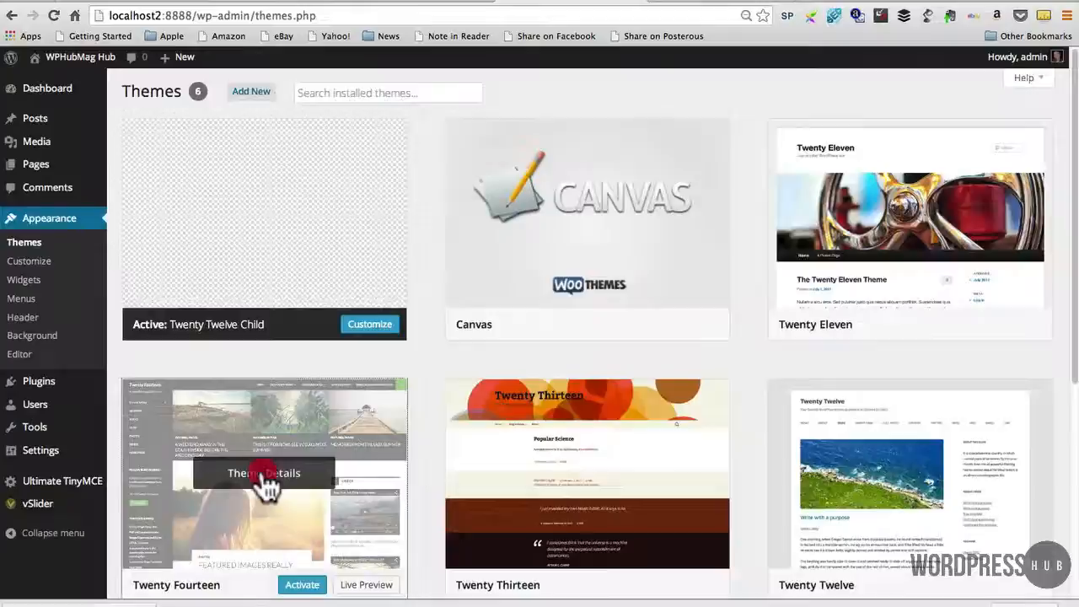
Step: View Twenty Fourteen's theme details, then advance to Twenty Thirteen (version 1.1 by the WordPress team)
left_click(263, 472)
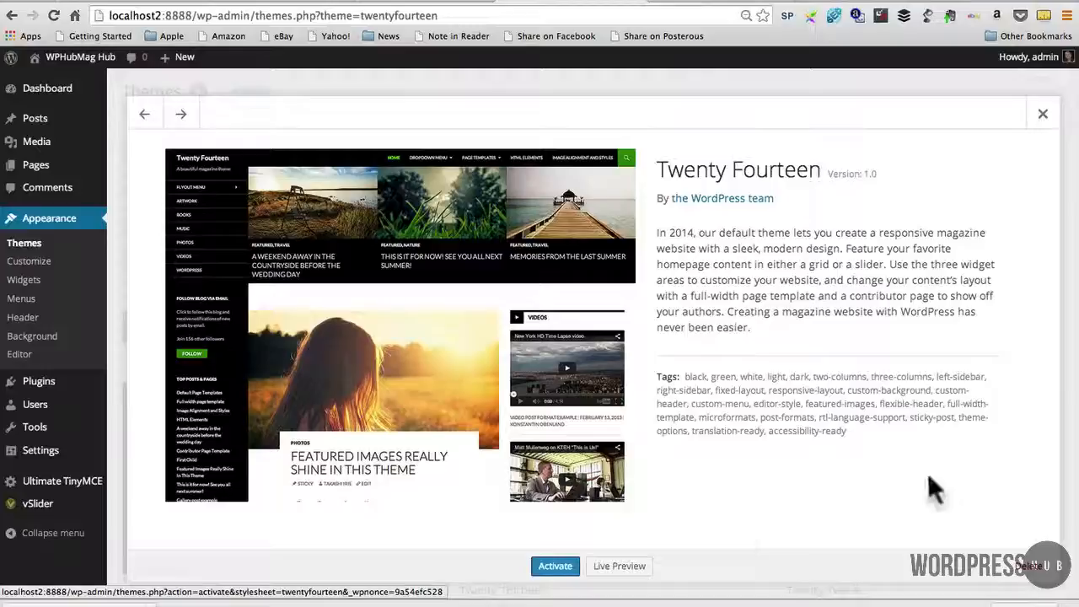
mouse_move(726, 540)
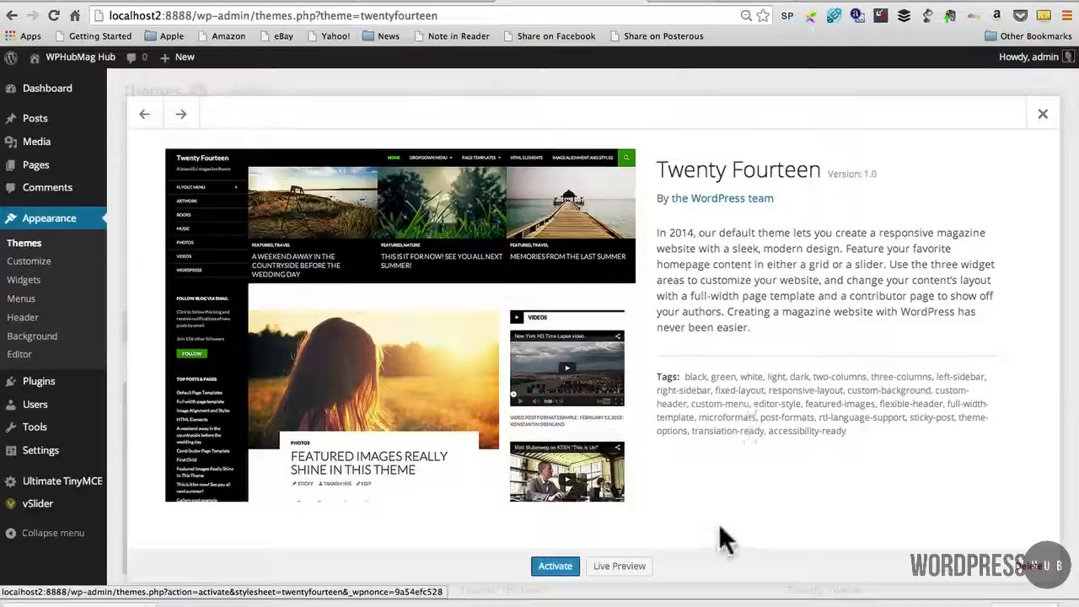
mouse_move(619, 567)
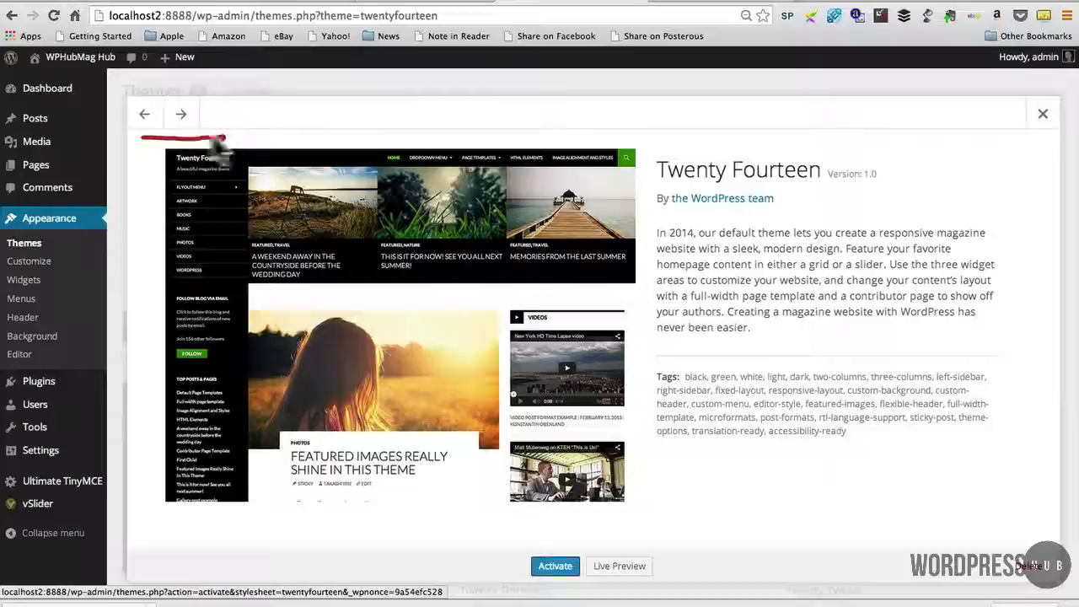
left_click(145, 115)
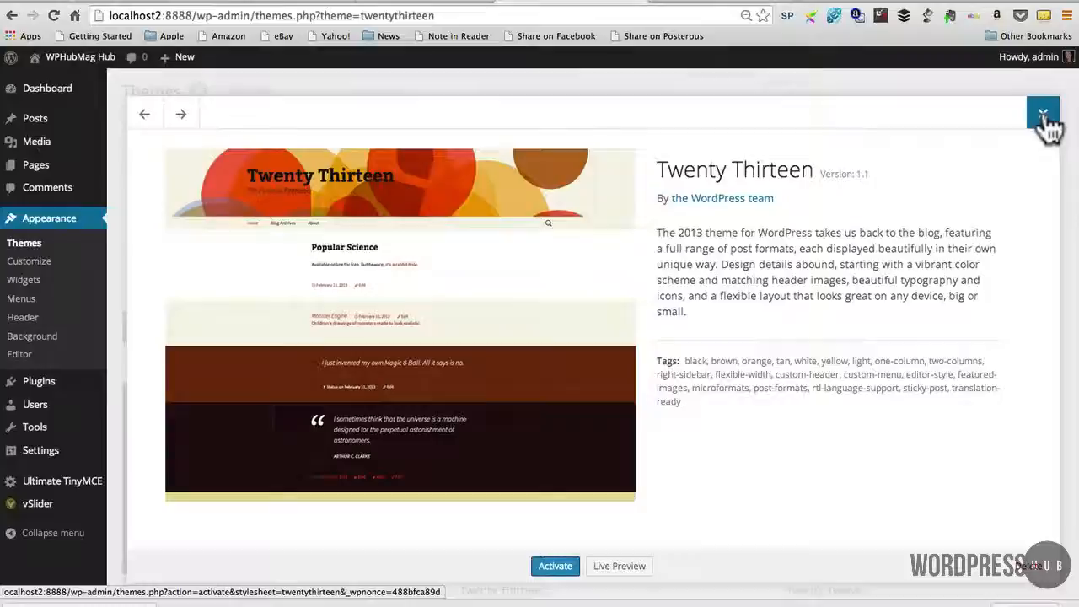
Step: Dismiss the details overlay and scroll through the grid of six installed themes
left_click(1043, 113)
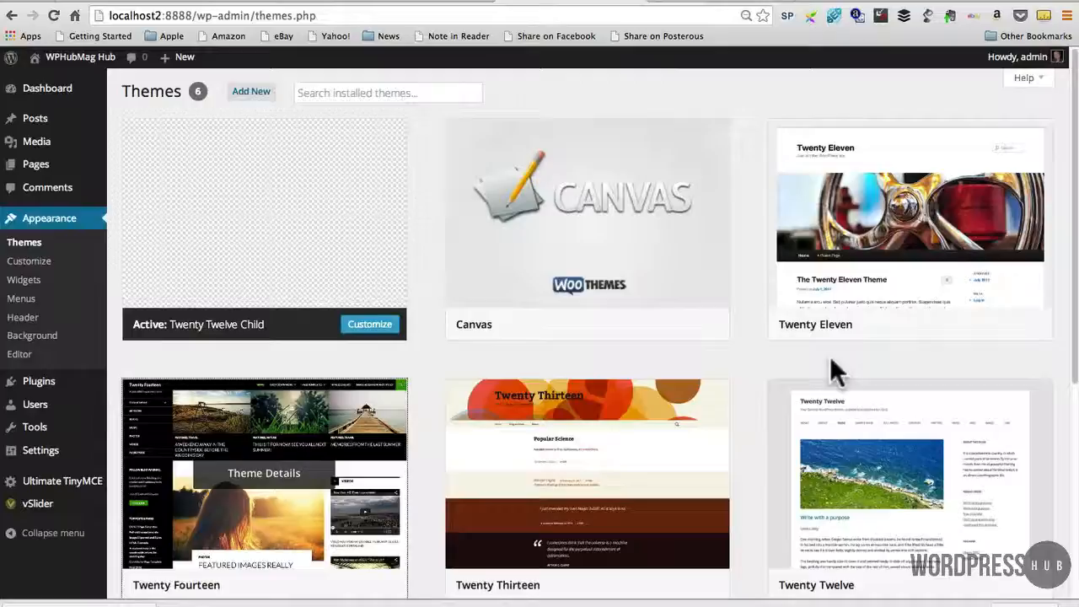
scroll("down", 3)
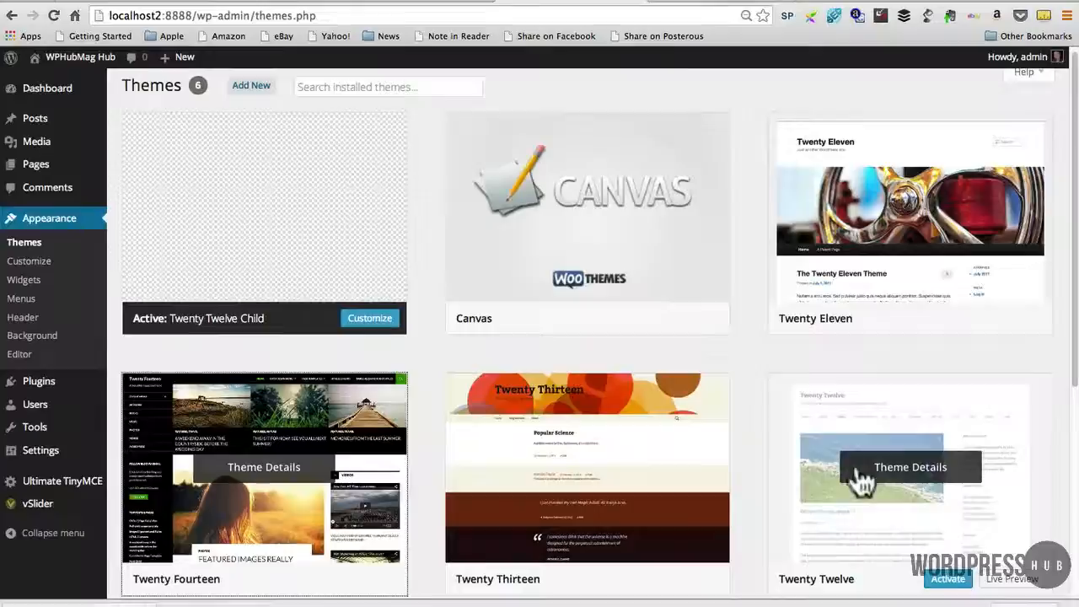
scroll("down", 3)
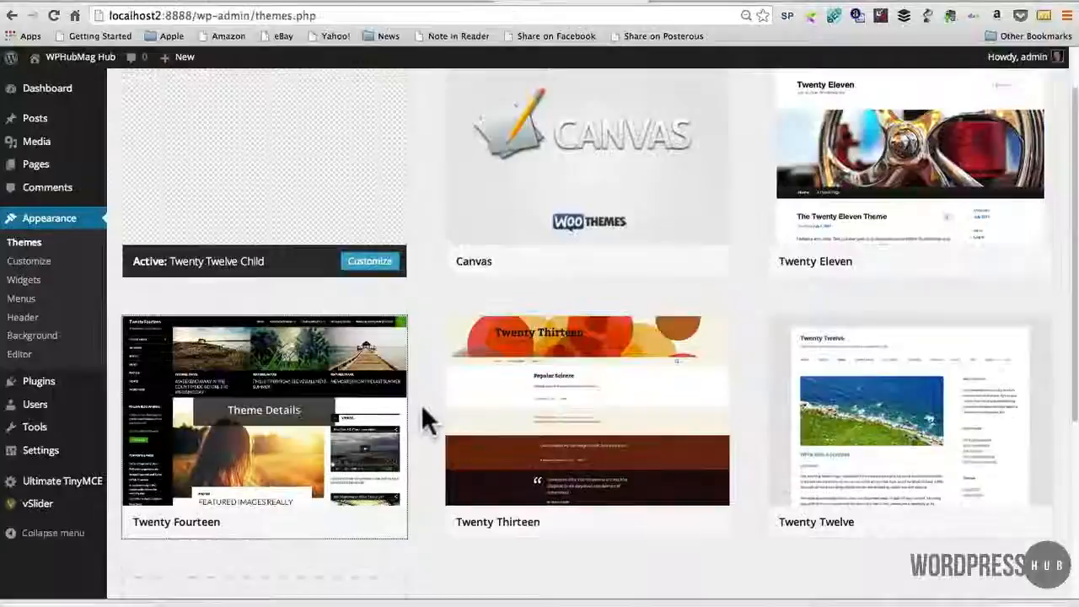
scroll("up", 3)
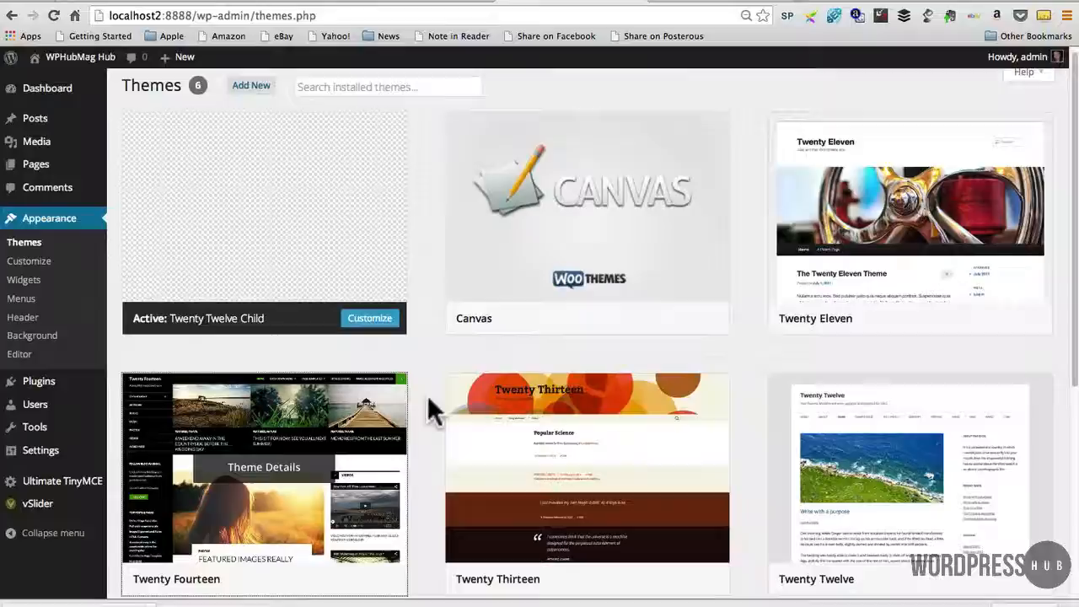
scroll("down", 3)
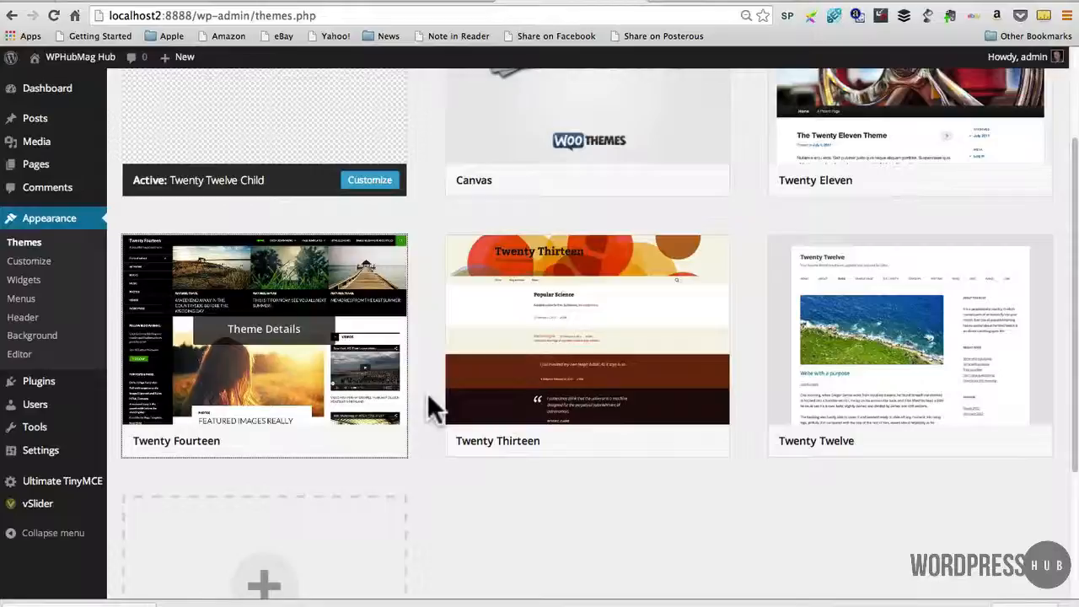
scroll("down", 3)
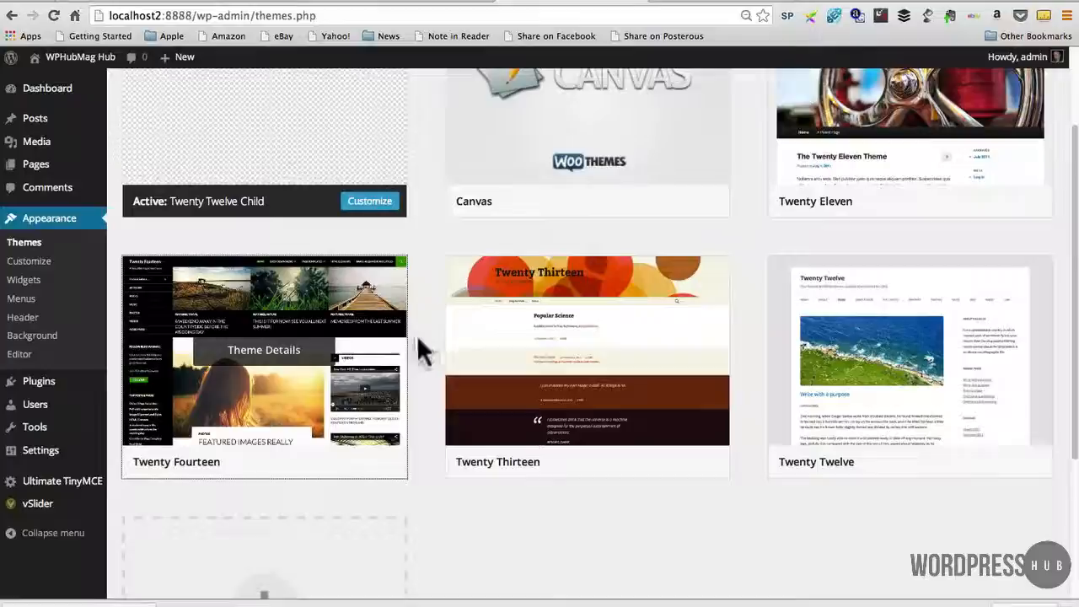
scroll("up", 3)
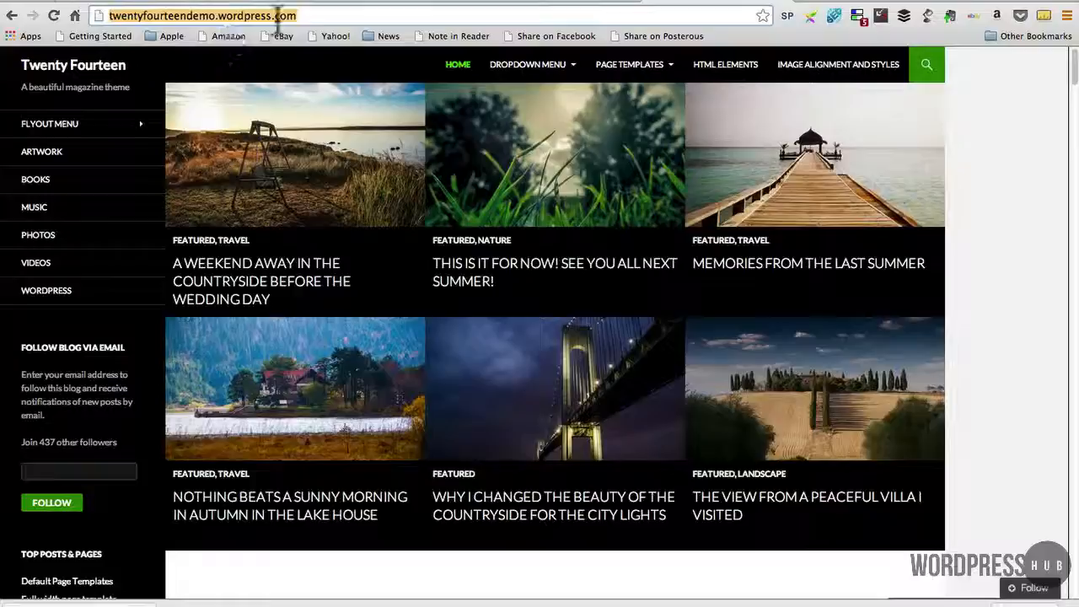
mouse_move(828, 76)
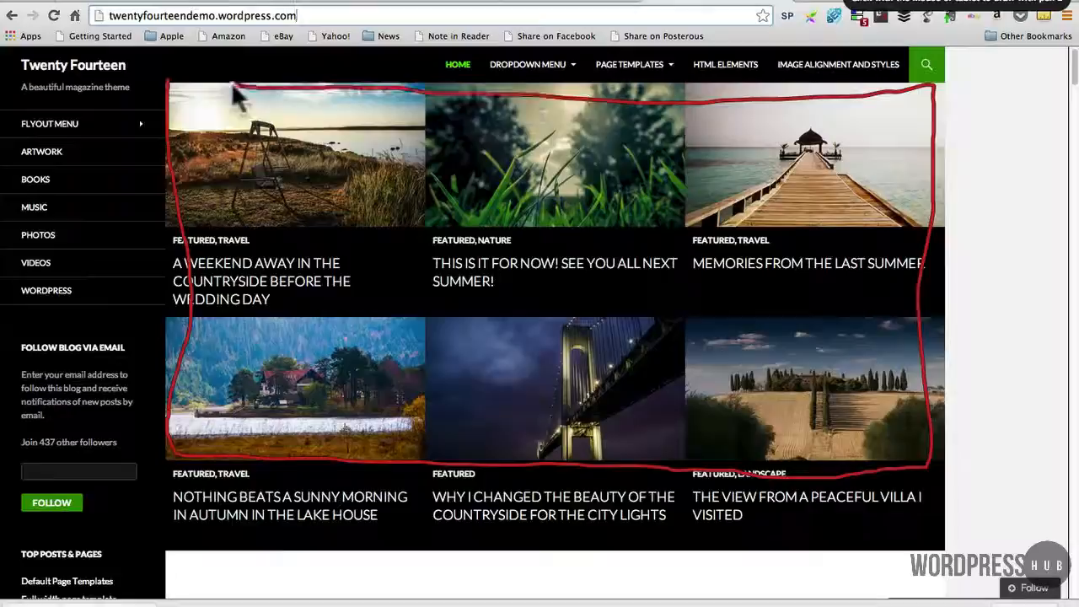
mouse_move(727, 337)
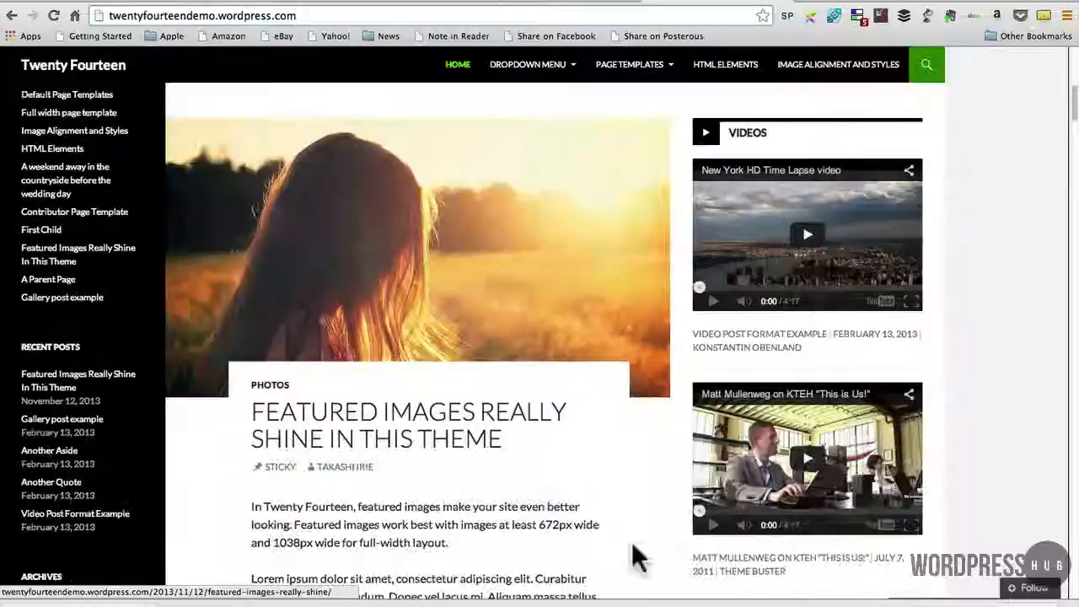
Step: Scroll the Twenty Fourteen demo home page past its post grid and sidebar video, image, audio and quote widgets
scroll("down", 3)
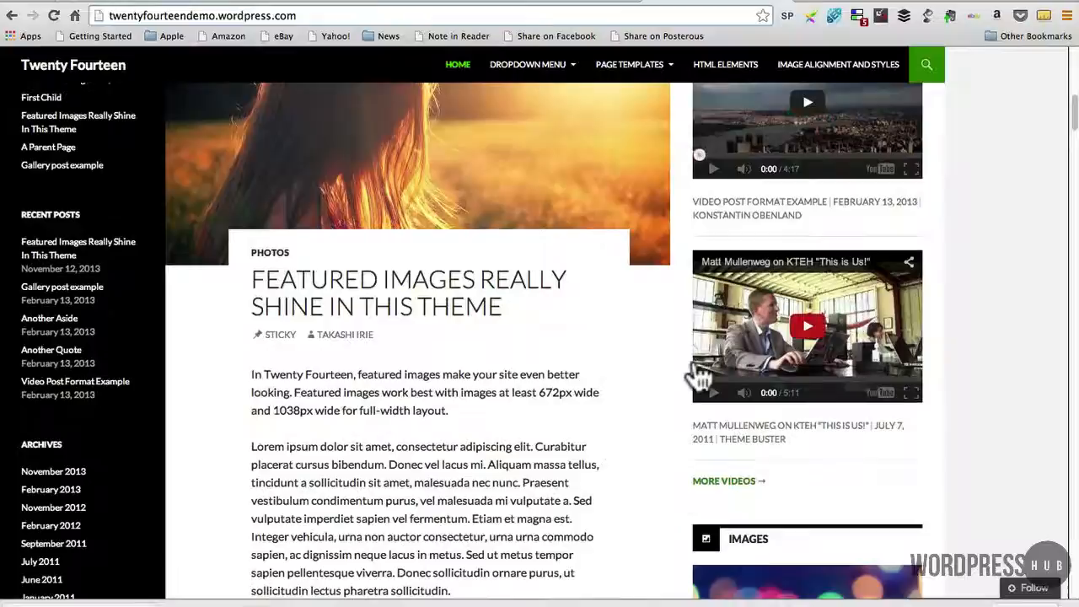
scroll("down", 3)
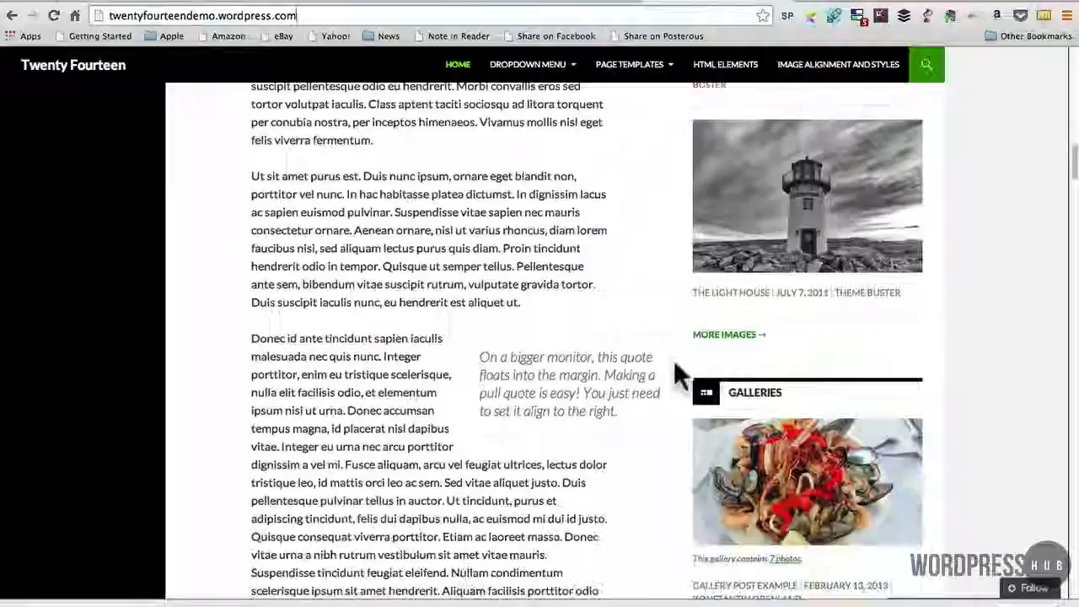
scroll("up", 3)
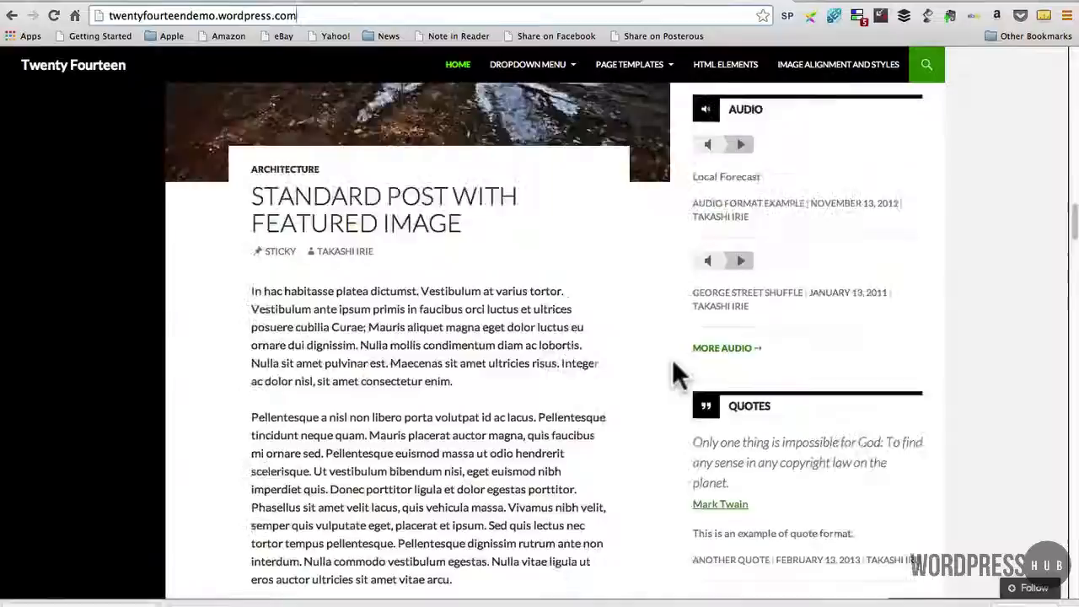
left_click(459, 64)
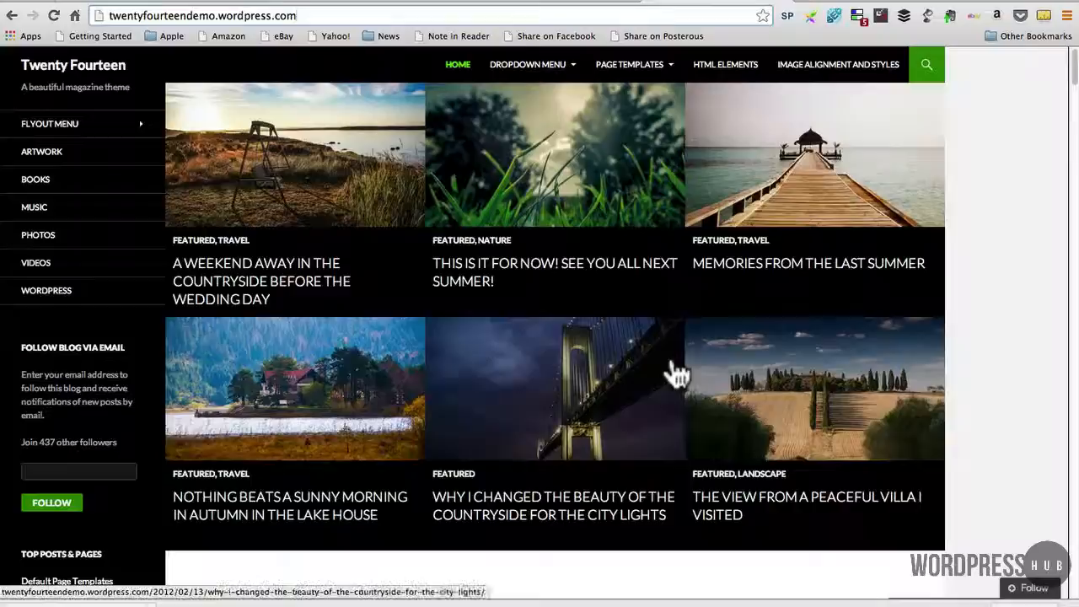
left_click(629, 64)
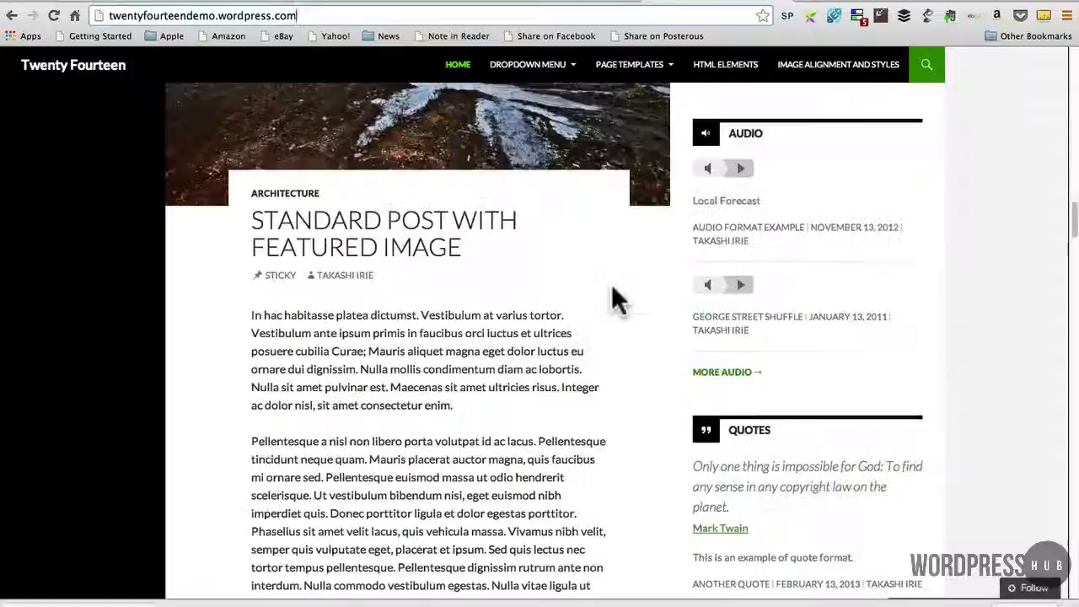
scroll("down", 3)
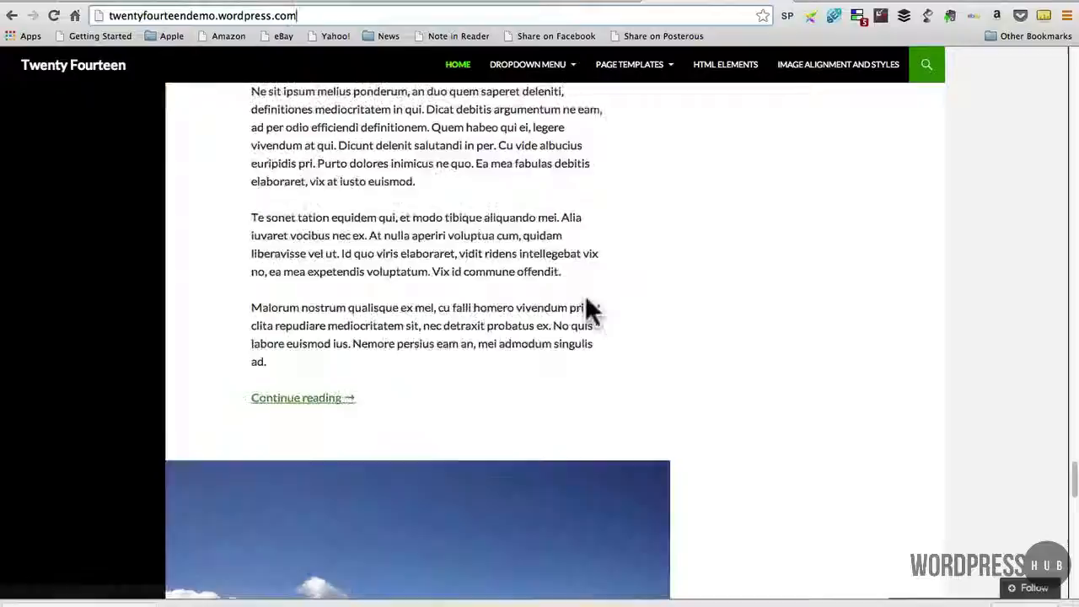